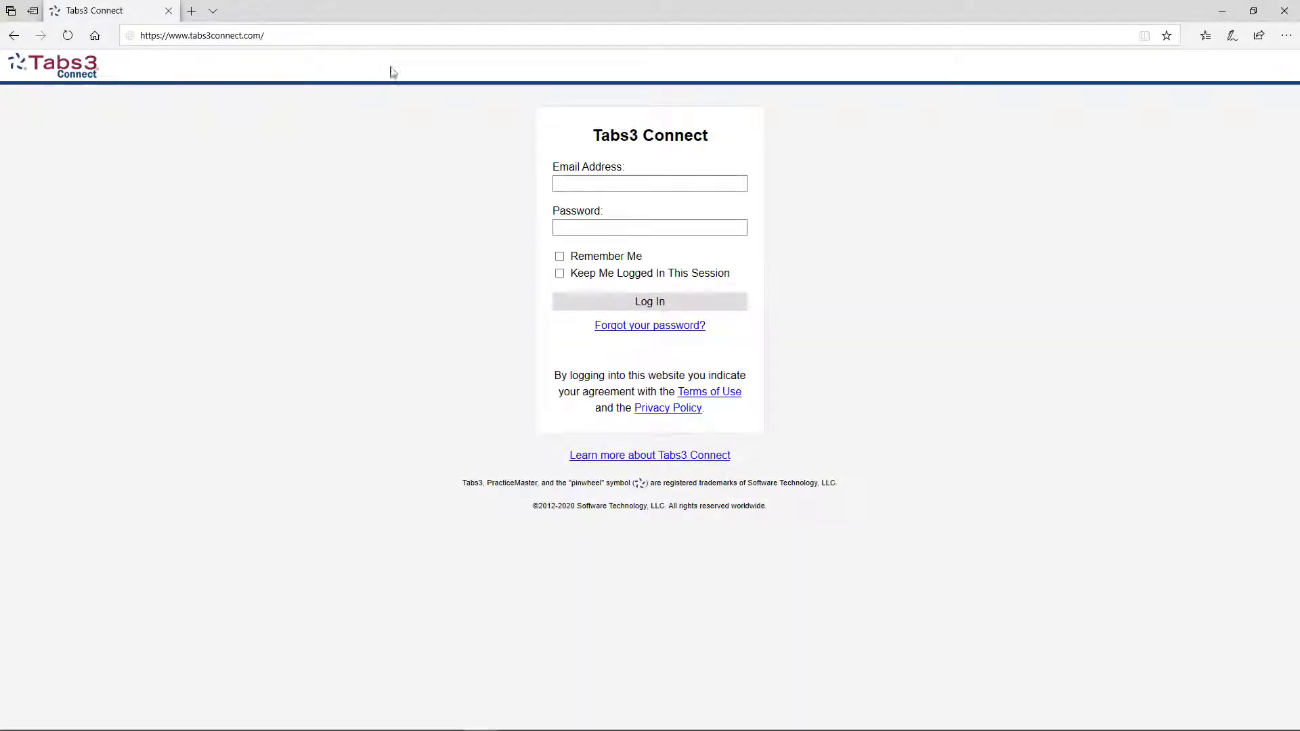
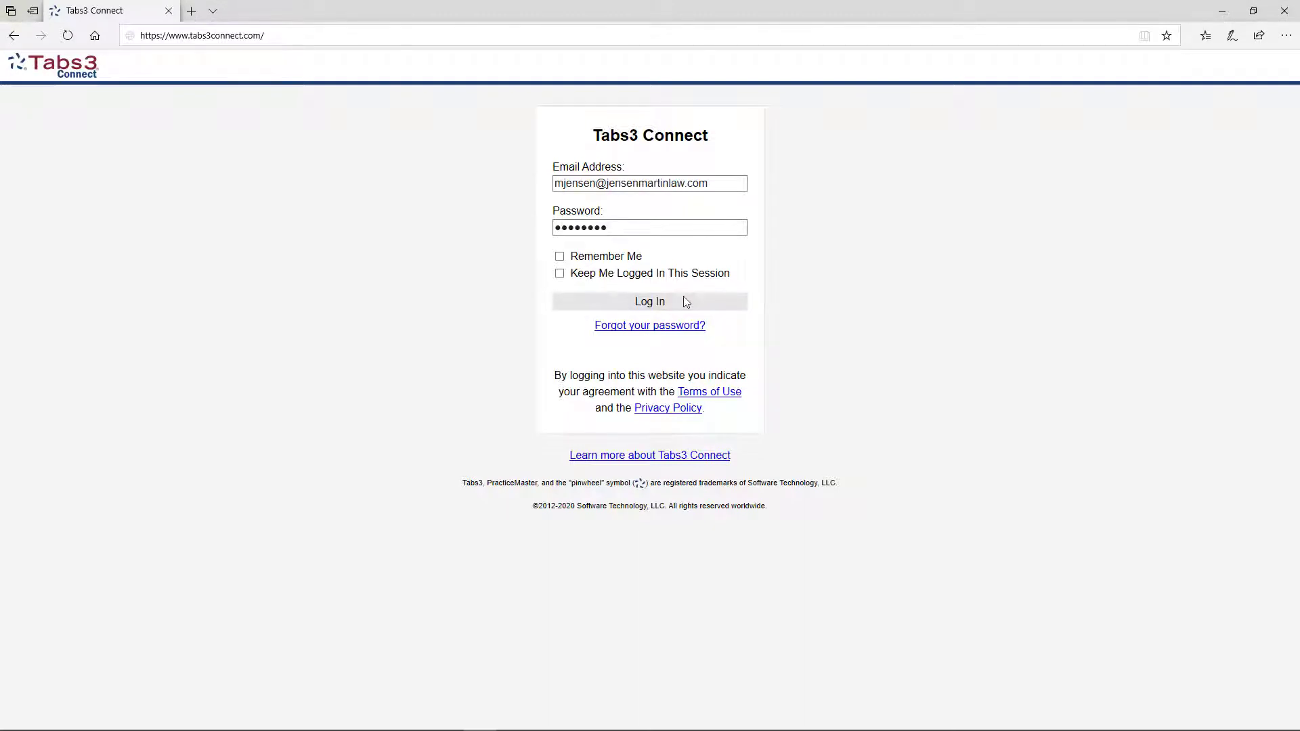
left_click(650, 301)
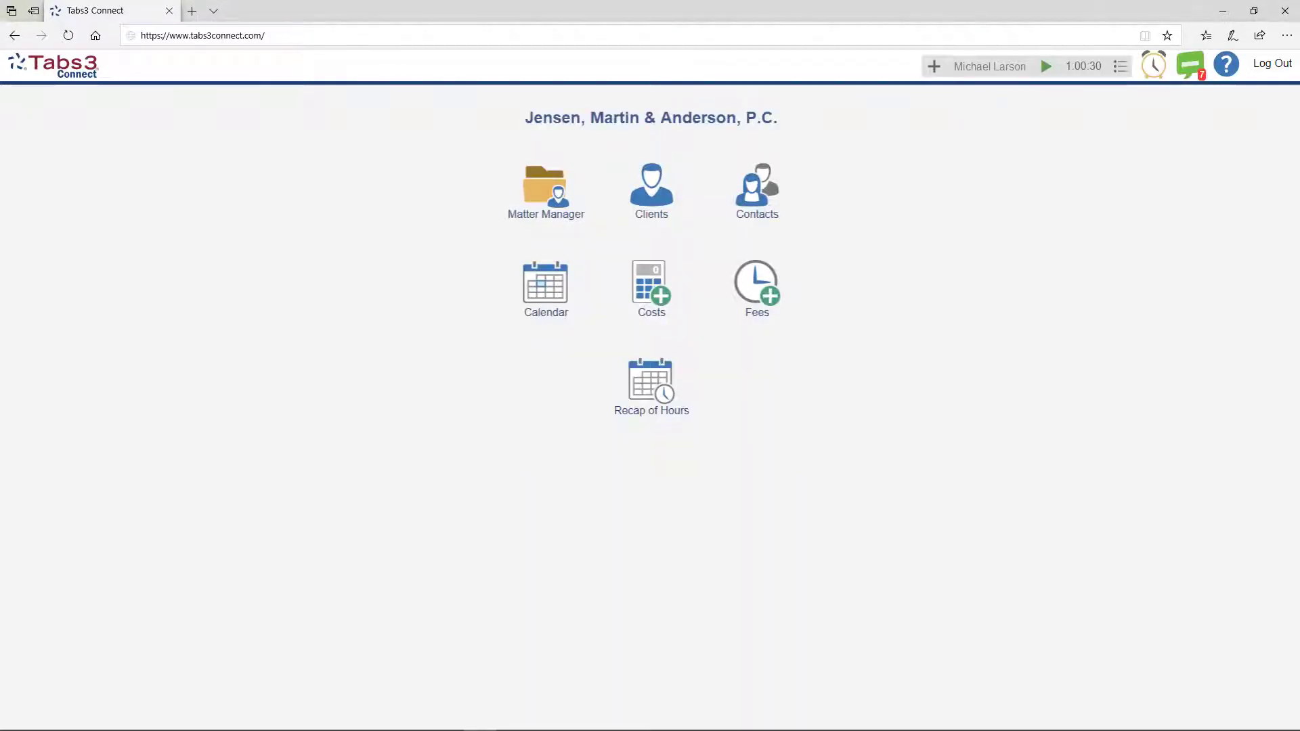
left_click(651, 287)
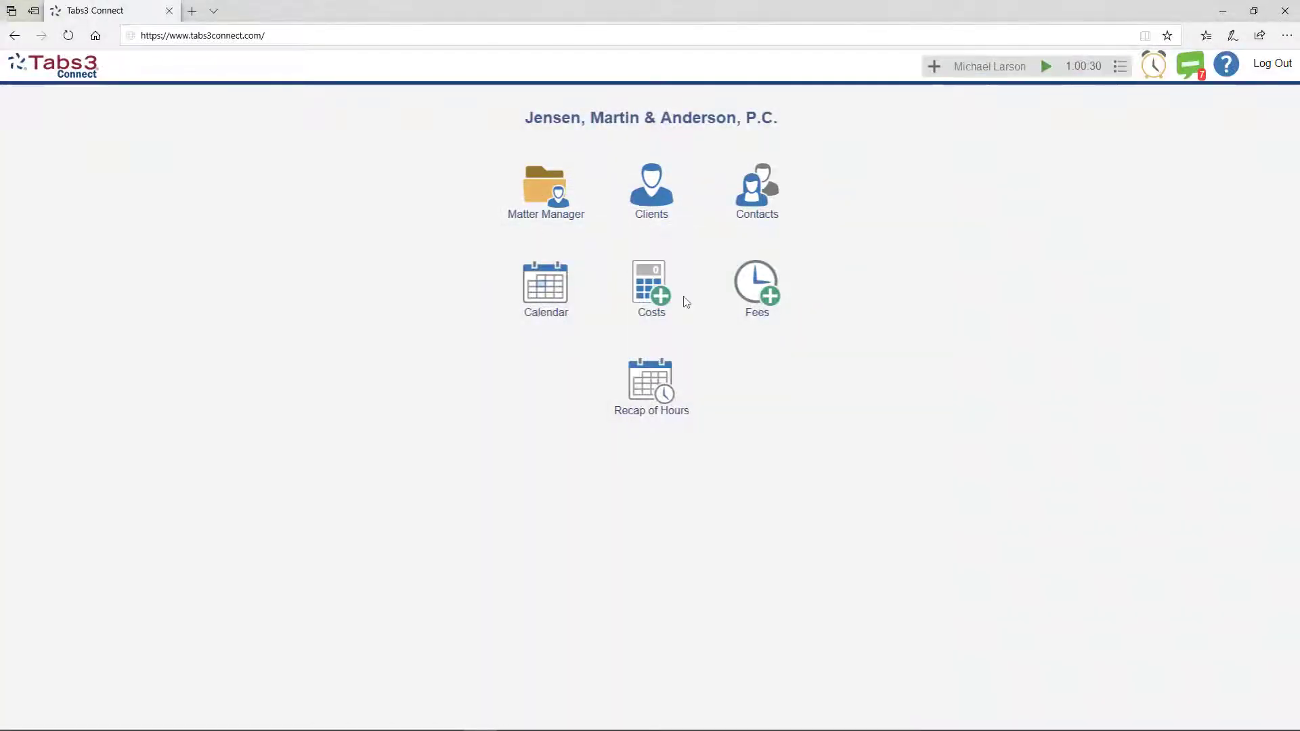
- Start a new fee entry from the Fees shortcut
left_click(757, 282)
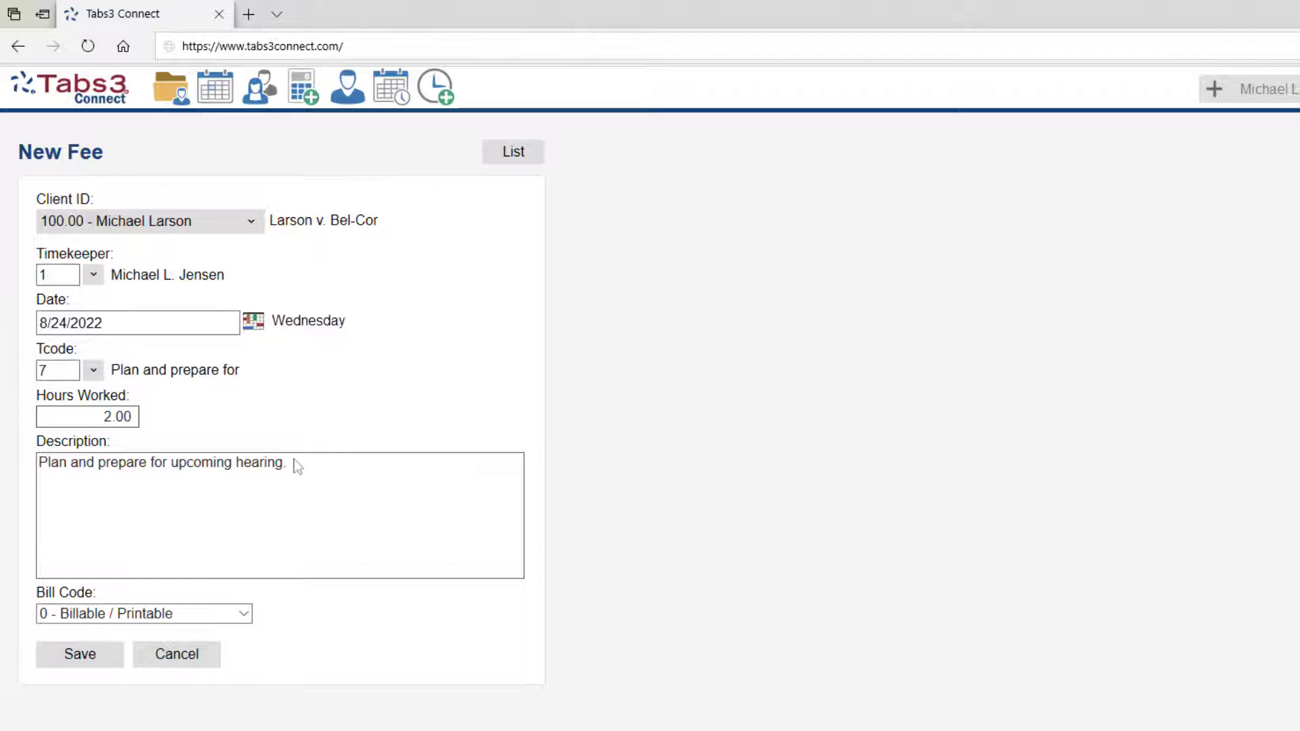
mouse_move(103, 673)
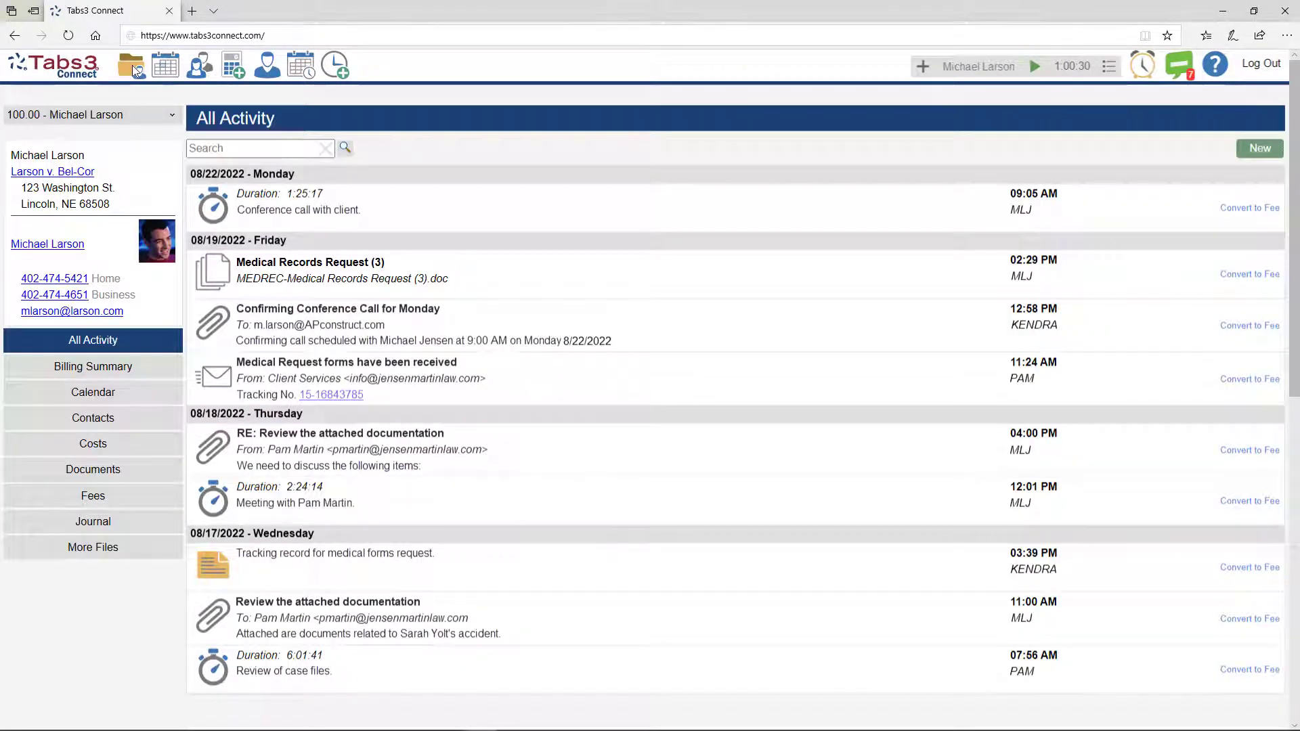
left_click(92, 366)
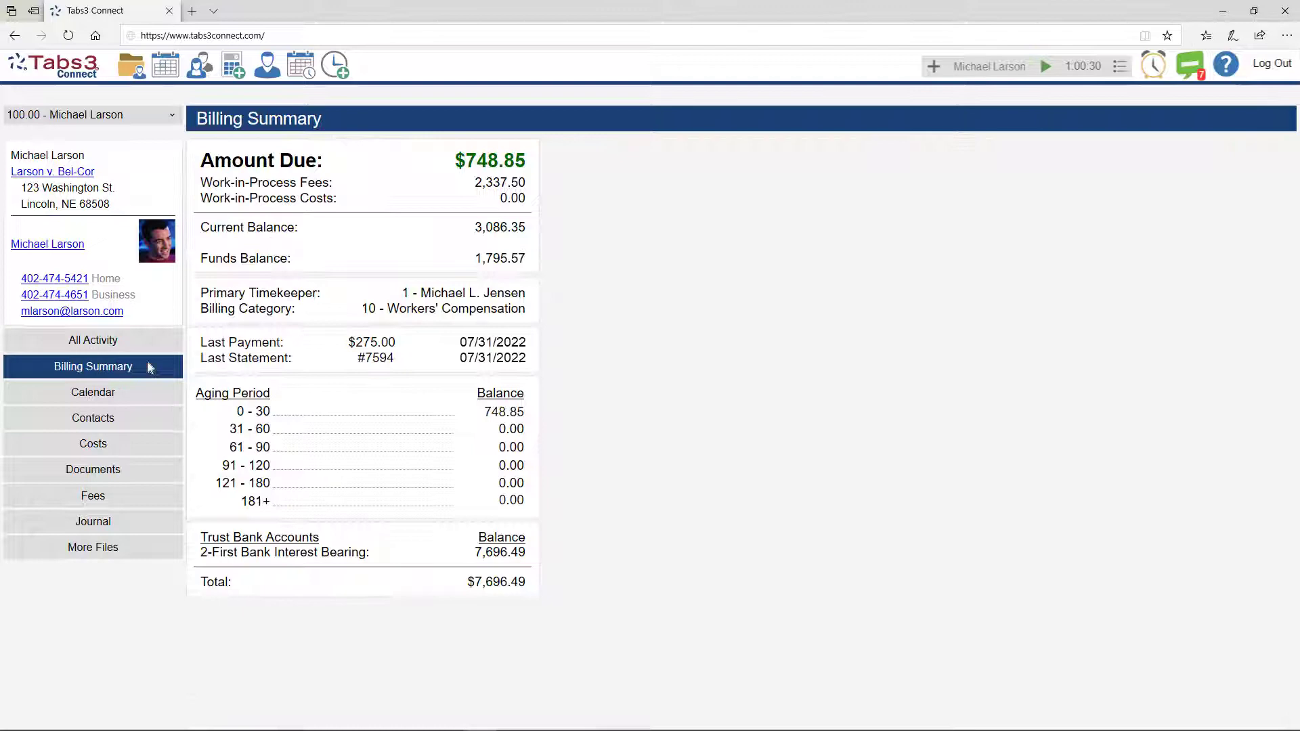
left_click(92, 418)
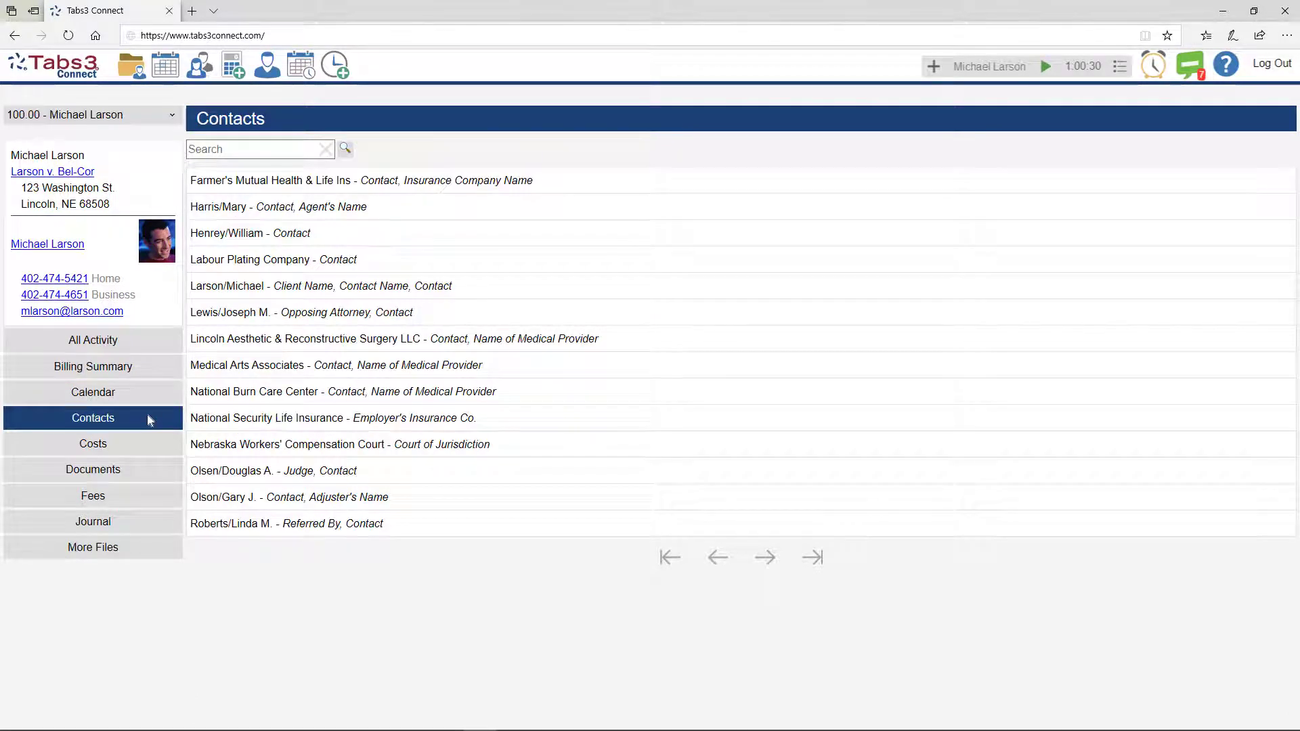
left_click(92, 340)
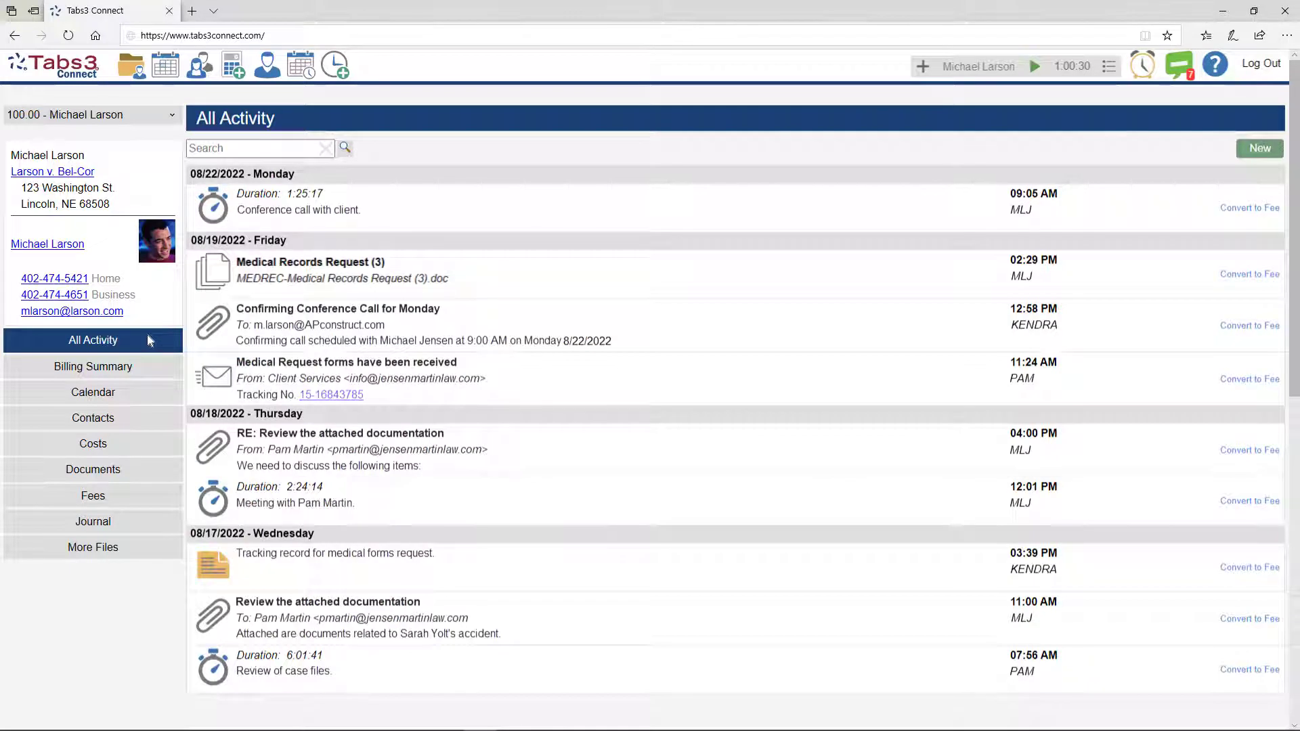
left_click(1260, 147)
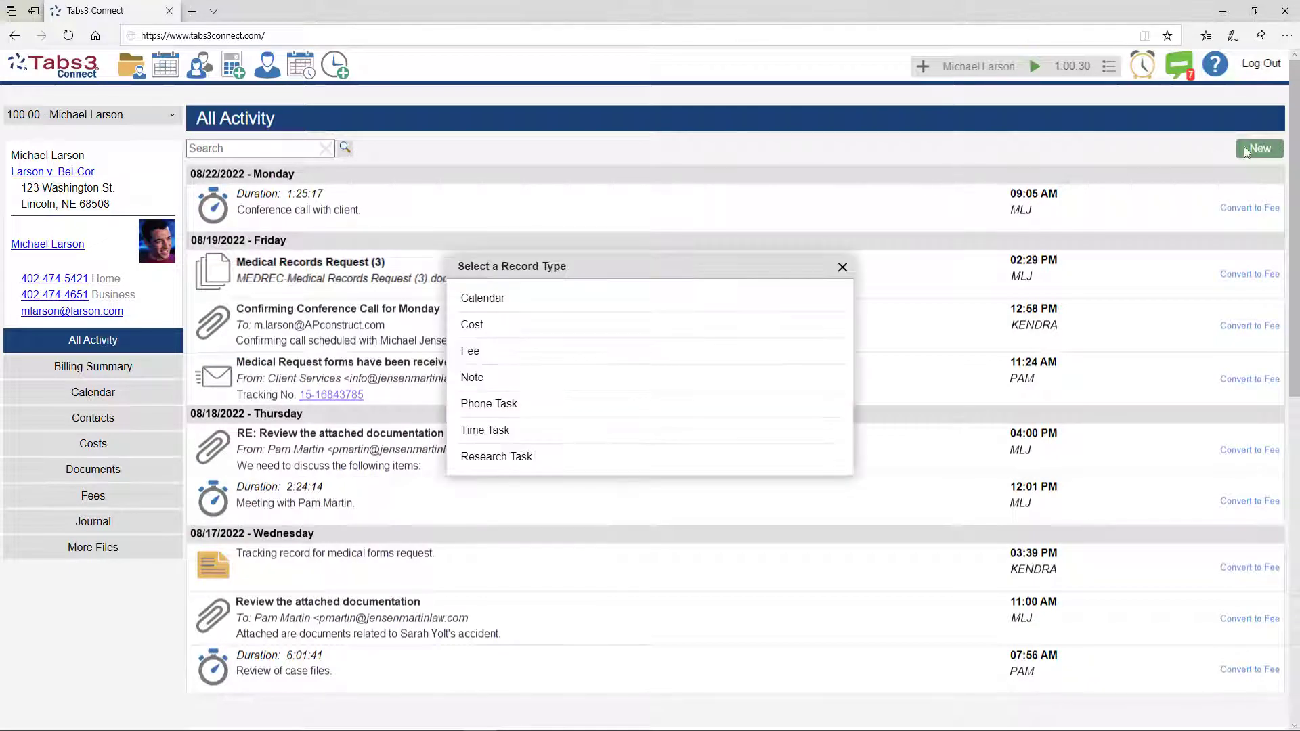
mouse_move(1057, 206)
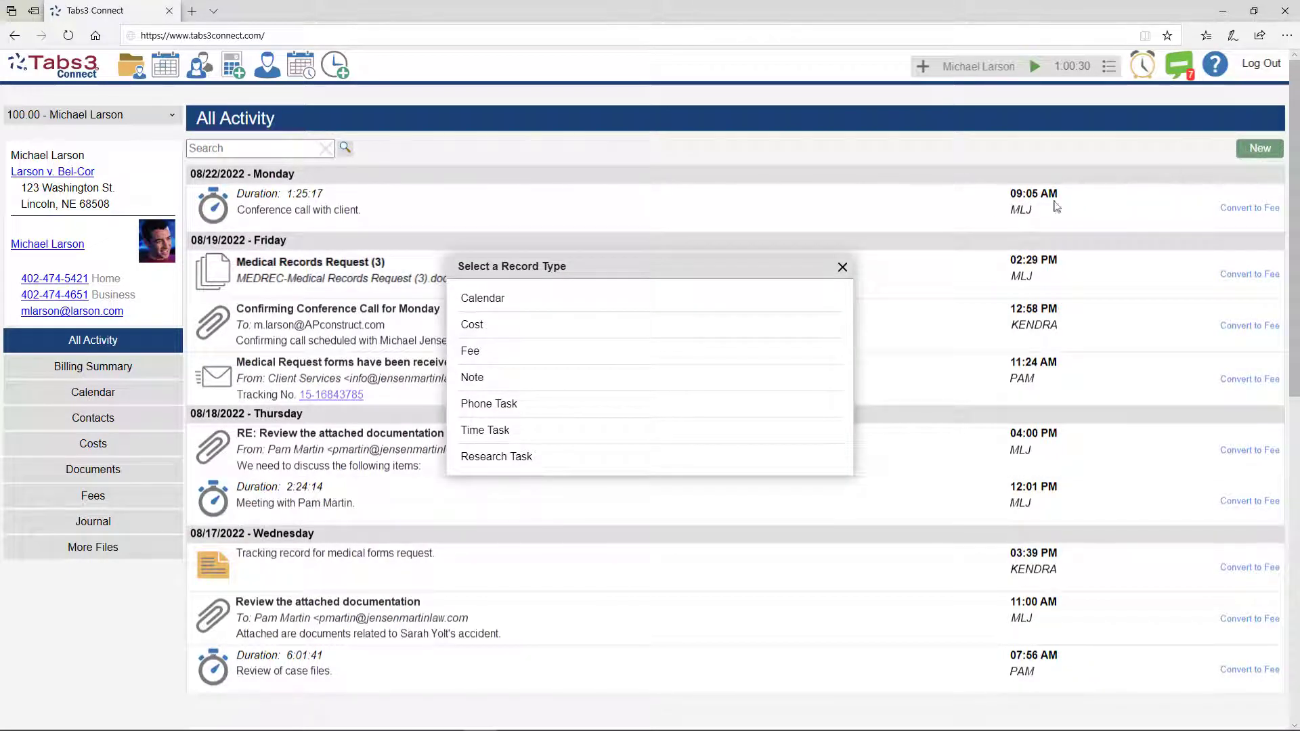
left_click(843, 267)
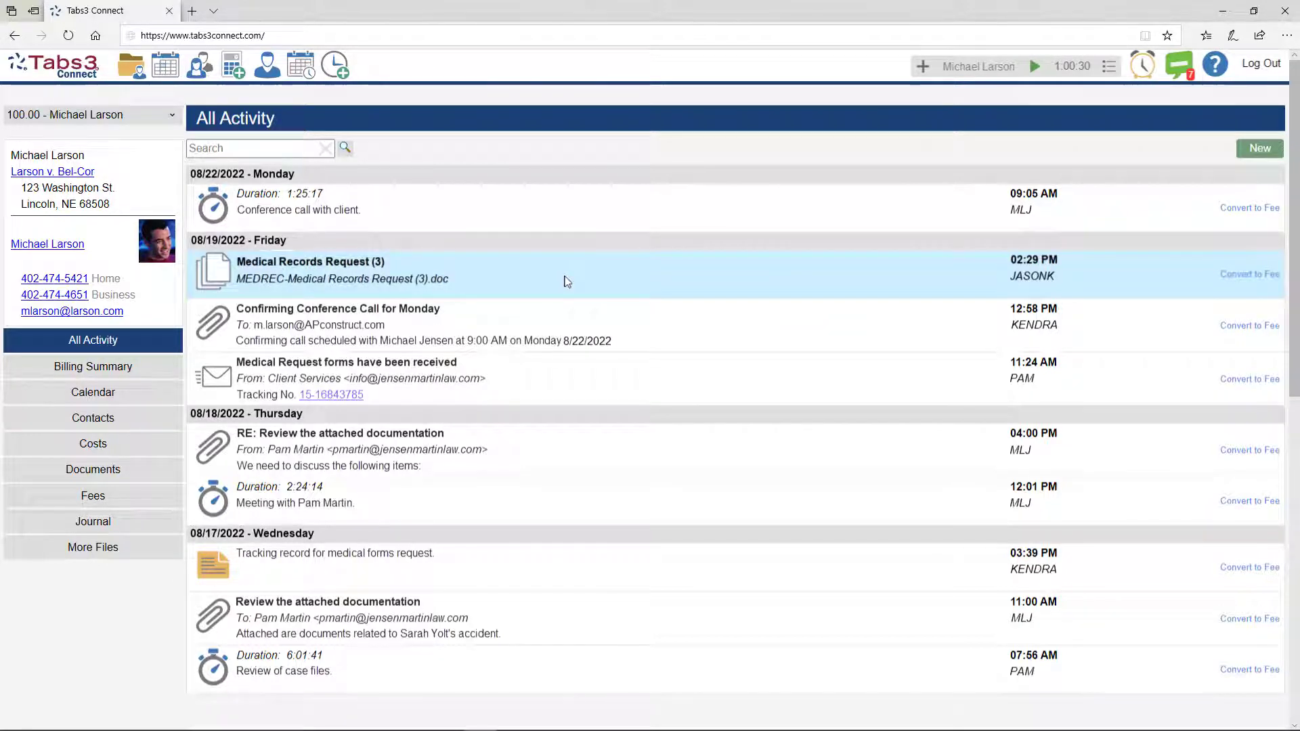
- View the Medical Records Request document, then show the firm calendar for the week of August 21, 2022
left_click(308, 269)
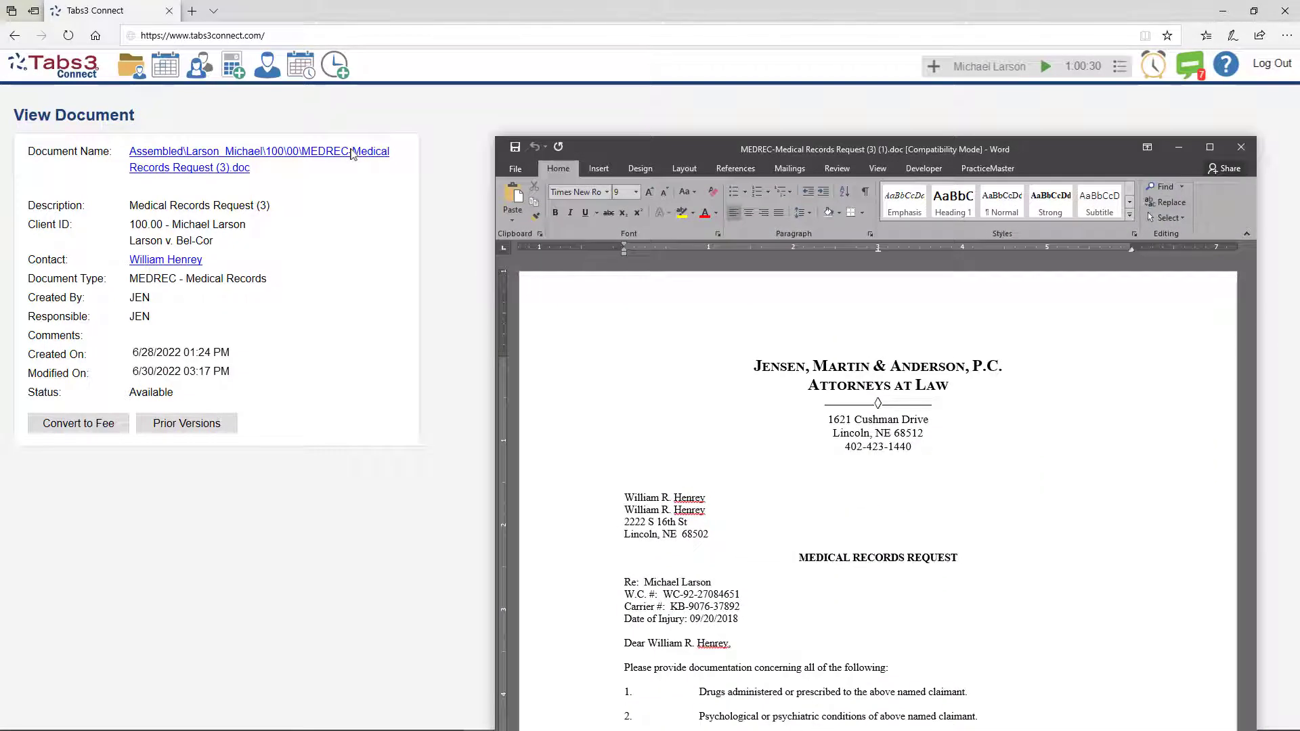
left_click(1240, 146)
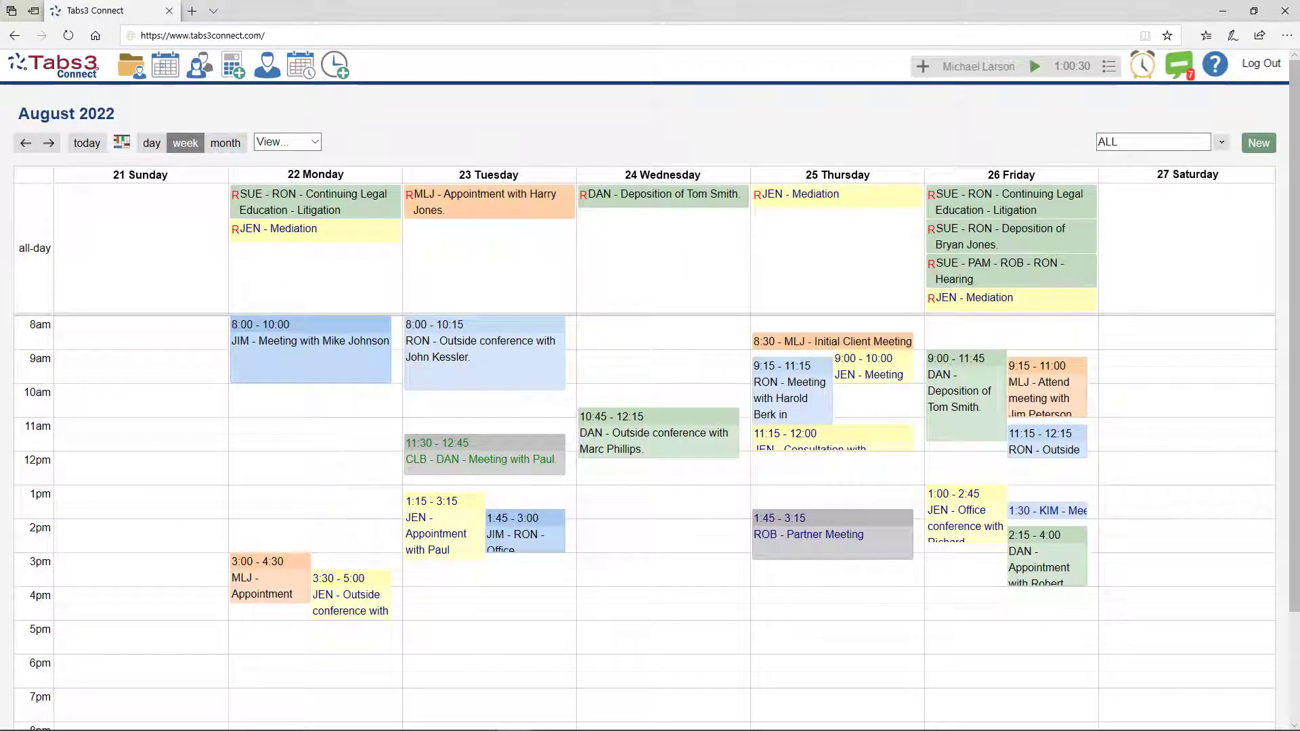
left_click(1259, 144)
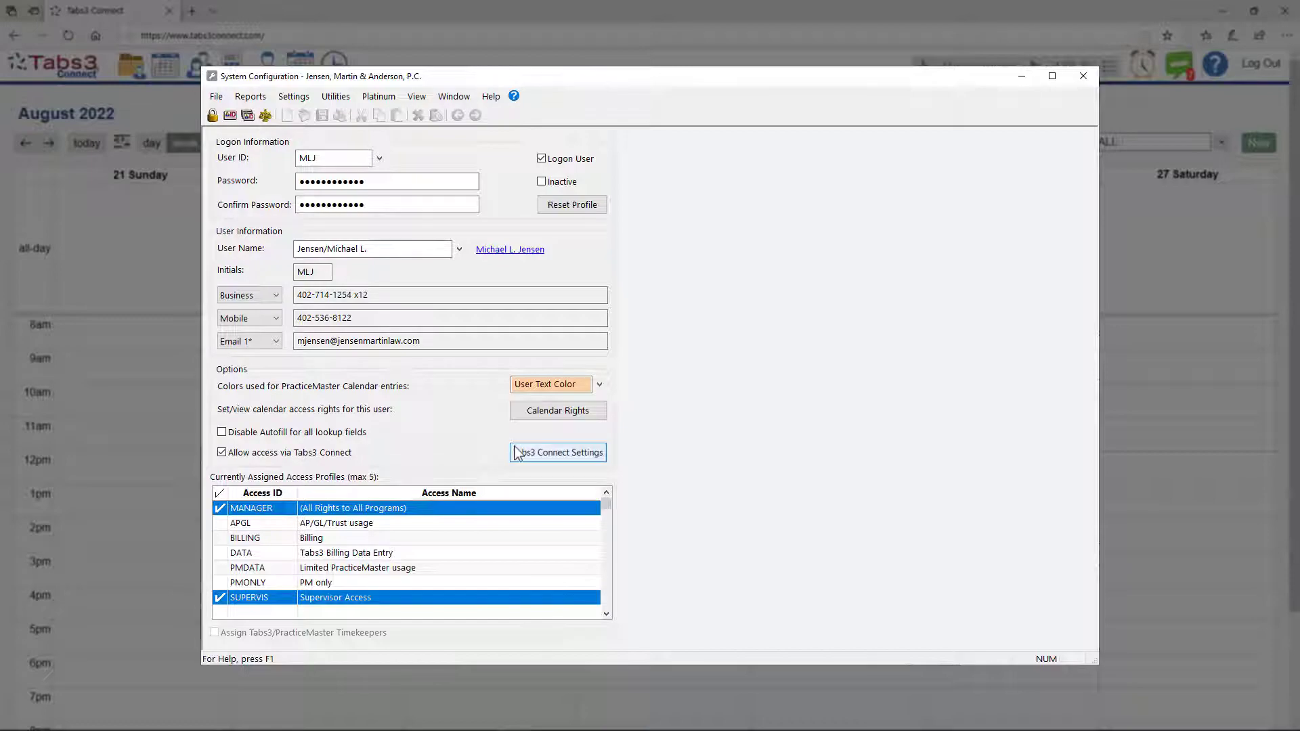
- Show the edited user's Tabs3 Connect Settings with Billing and PracticeMaster access
left_click(558, 452)
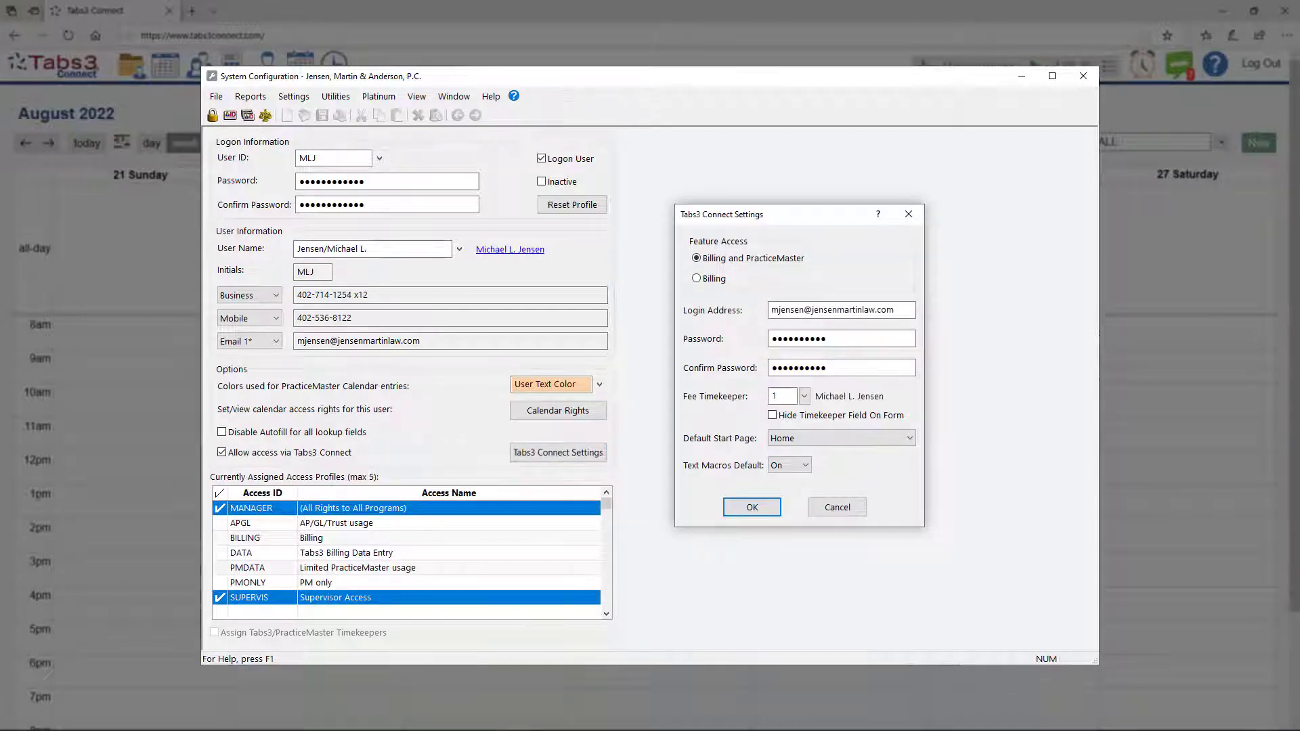